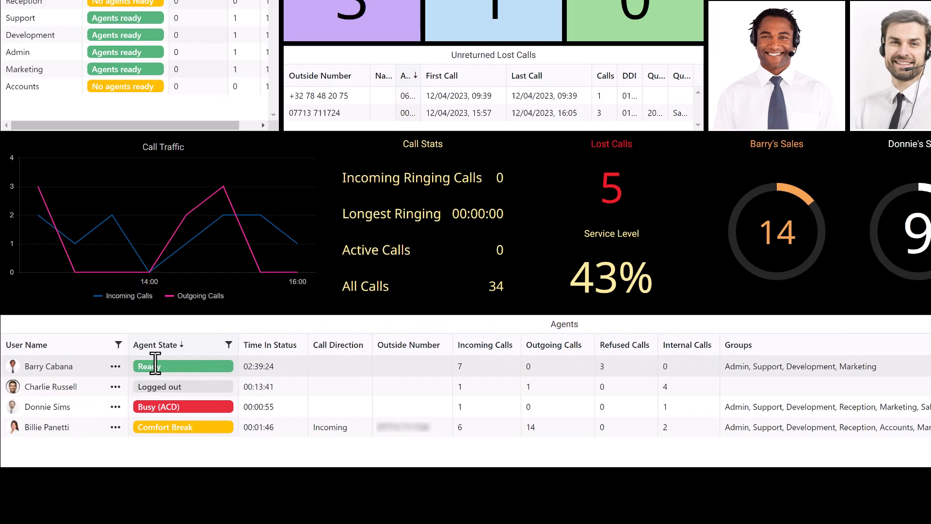
pyautogui.click(115, 366)
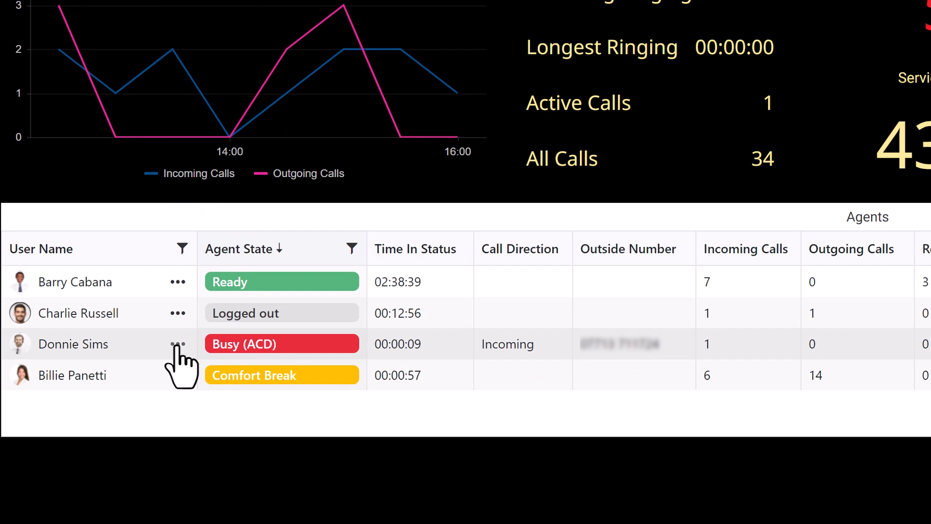
pyautogui.click(176, 344)
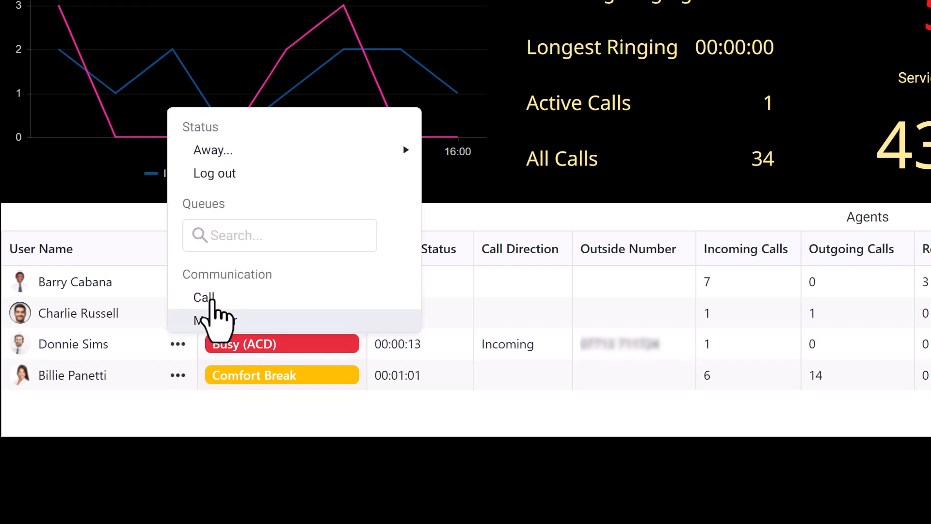
pyautogui.moveTo(226, 333)
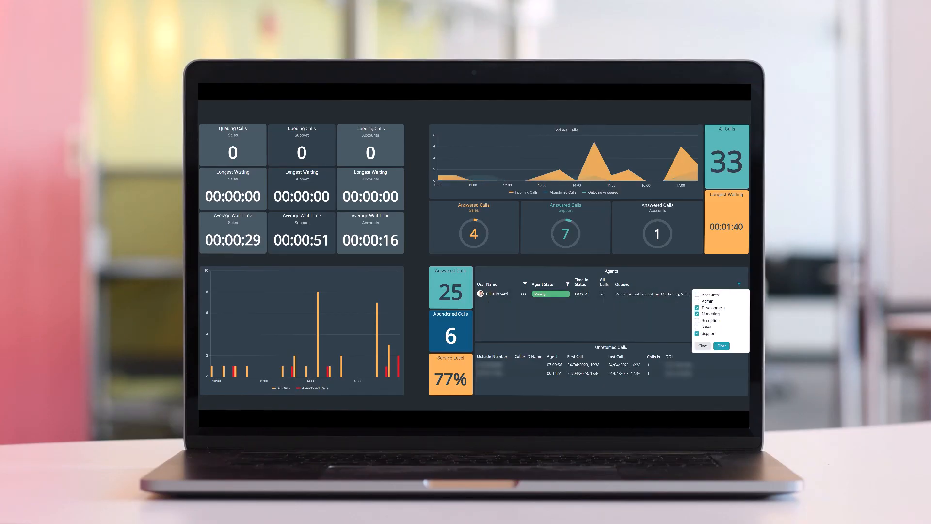
pyautogui.click(721, 345)
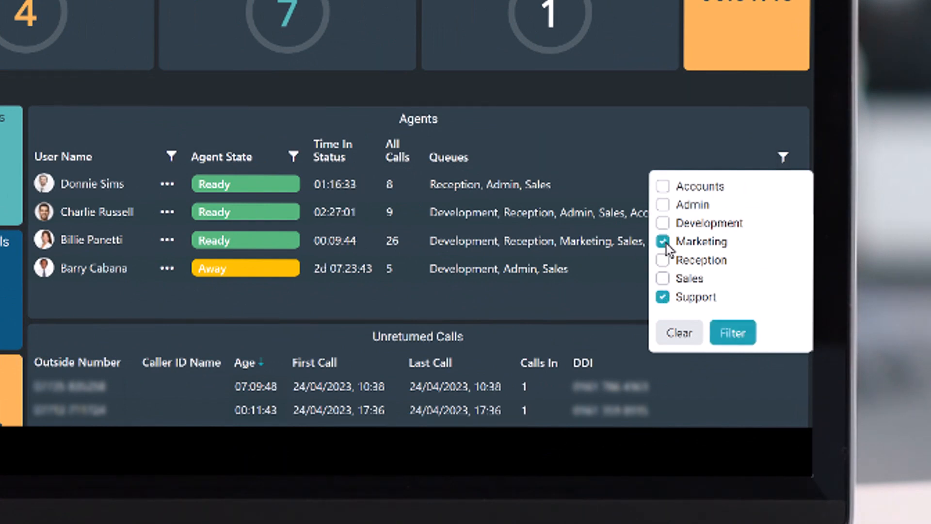
pyautogui.click(733, 331)
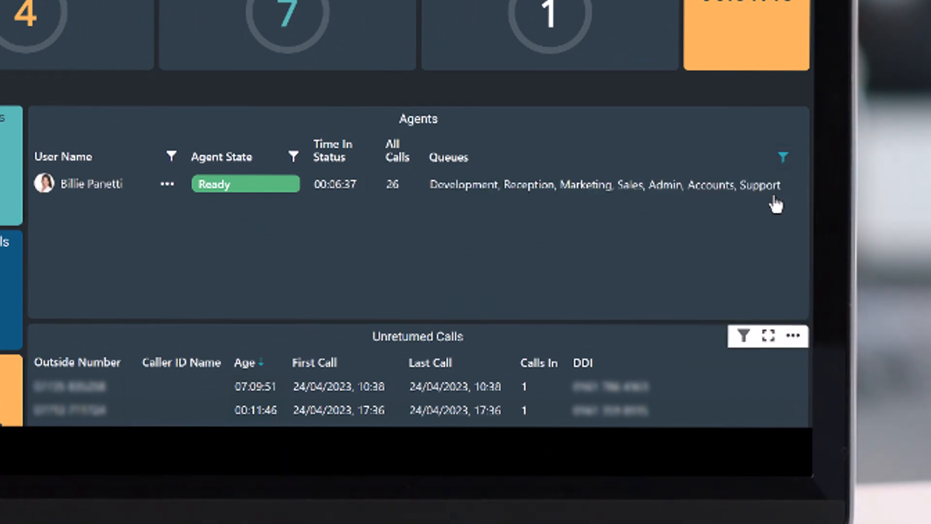
pyautogui.click(784, 157)
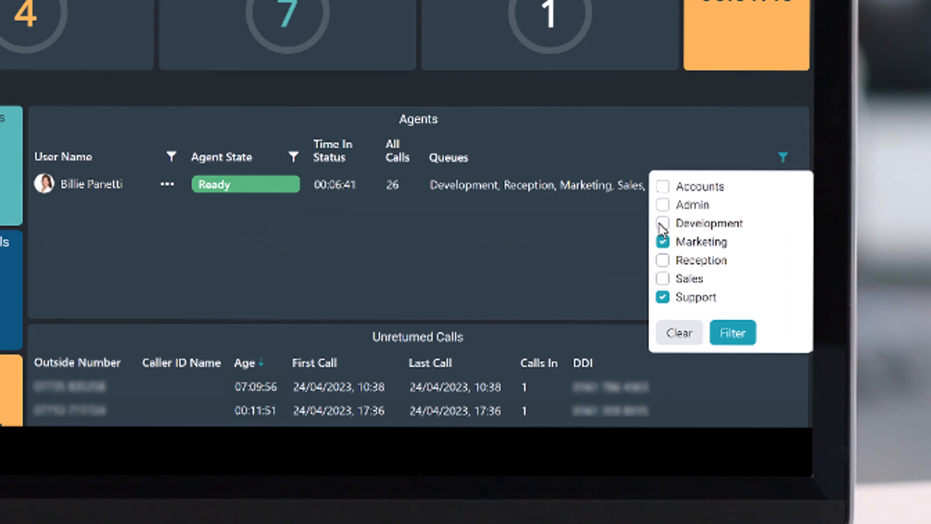
pyautogui.click(732, 333)
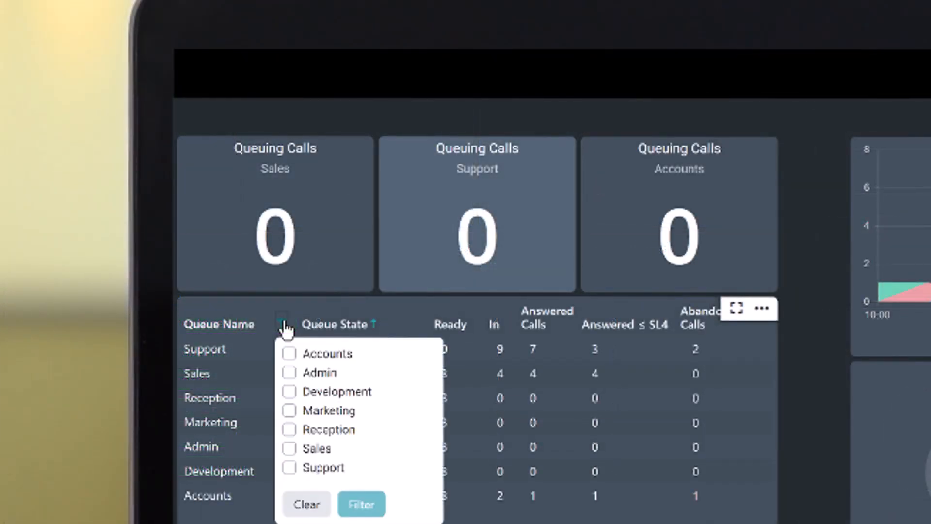
# - Filter the queue grid to the Accounts and Sales queues
pyautogui.click(289, 353)
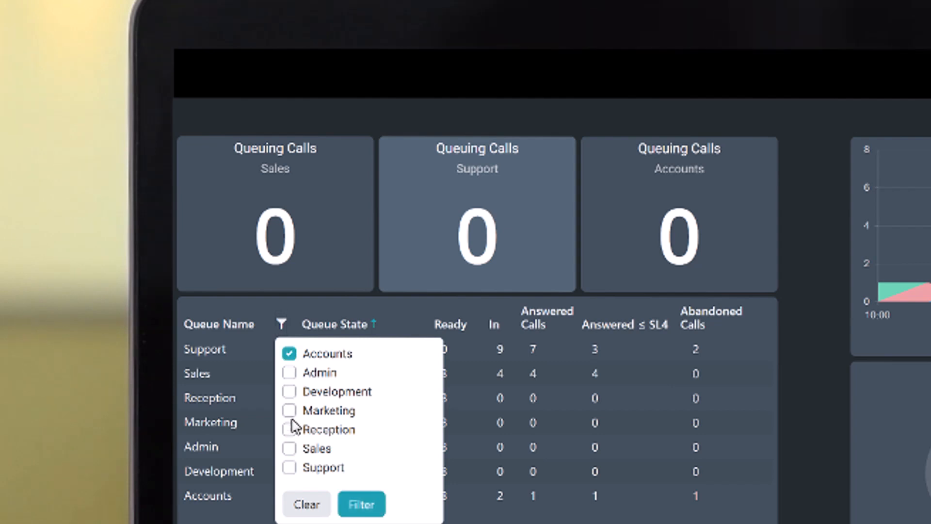
pyautogui.click(289, 448)
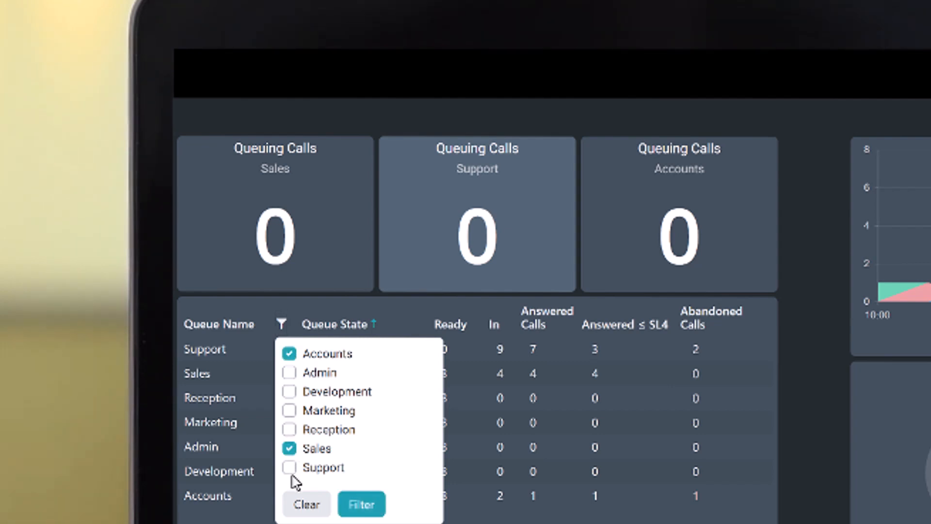
pyautogui.click(361, 504)
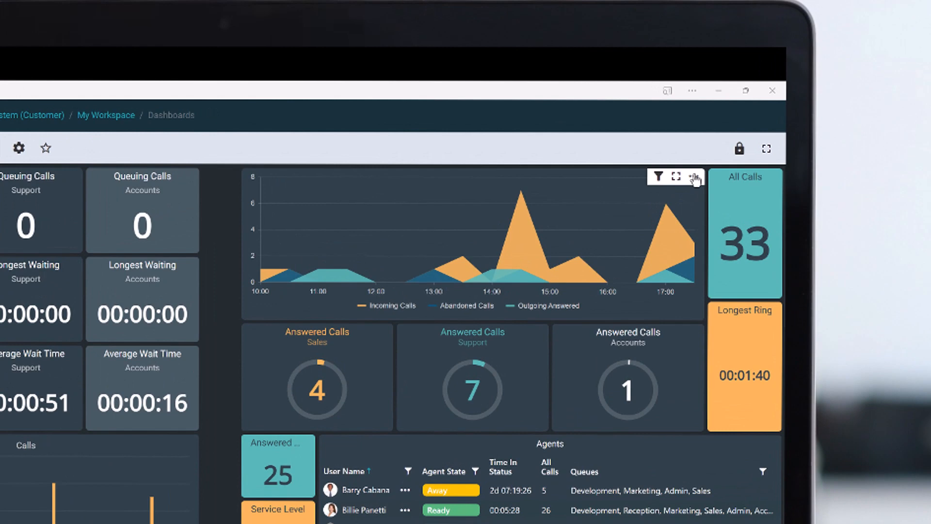
# - Edit the calls chart tile's appearance to carry the title 'Todays Calls' and save it
pyautogui.click(693, 177)
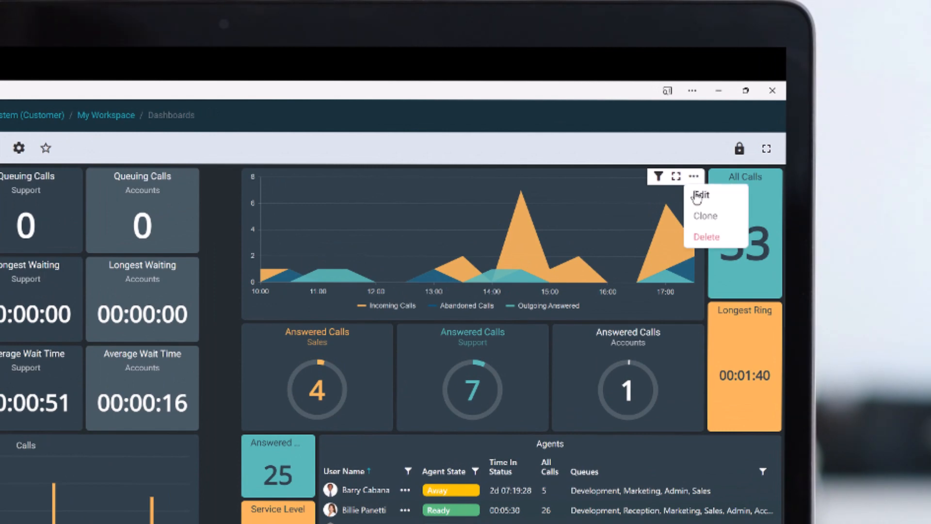
pyautogui.click(703, 195)
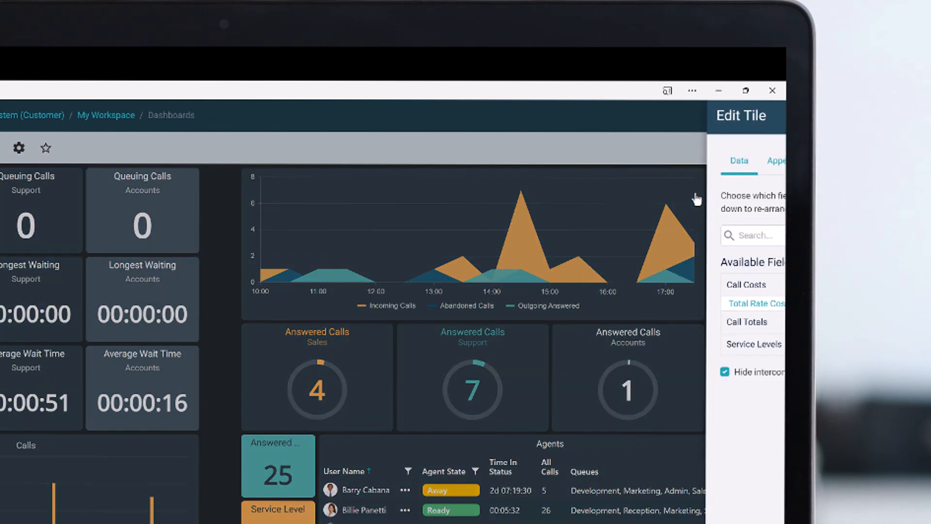
pyautogui.click(494, 160)
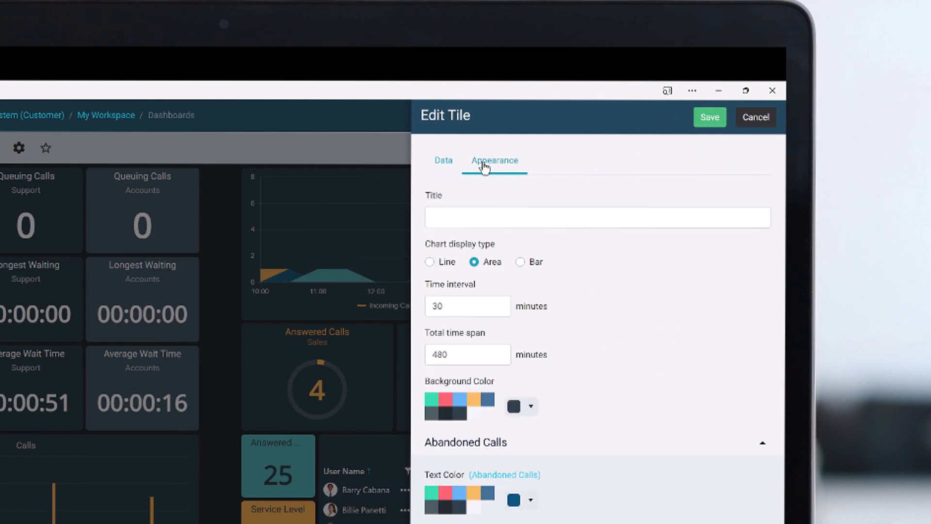
pyautogui.click(594, 216)
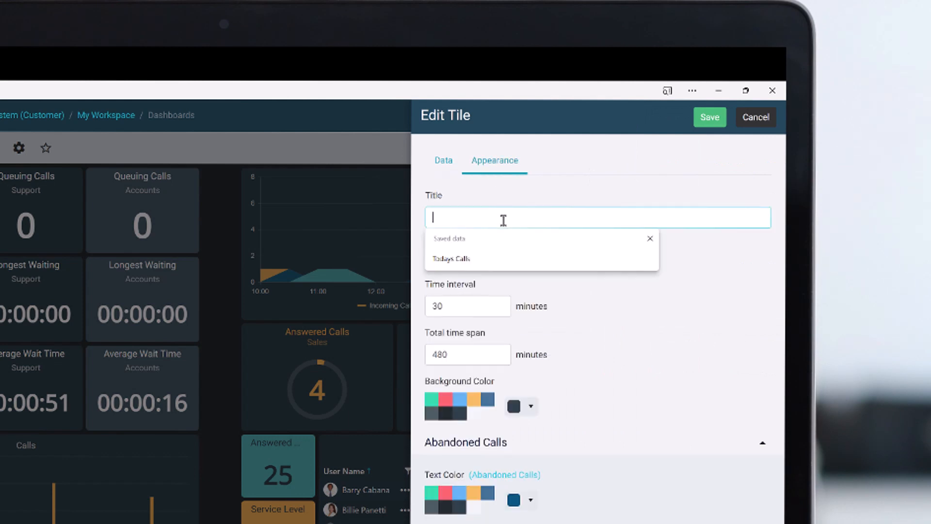
pyautogui.write('Todays C')
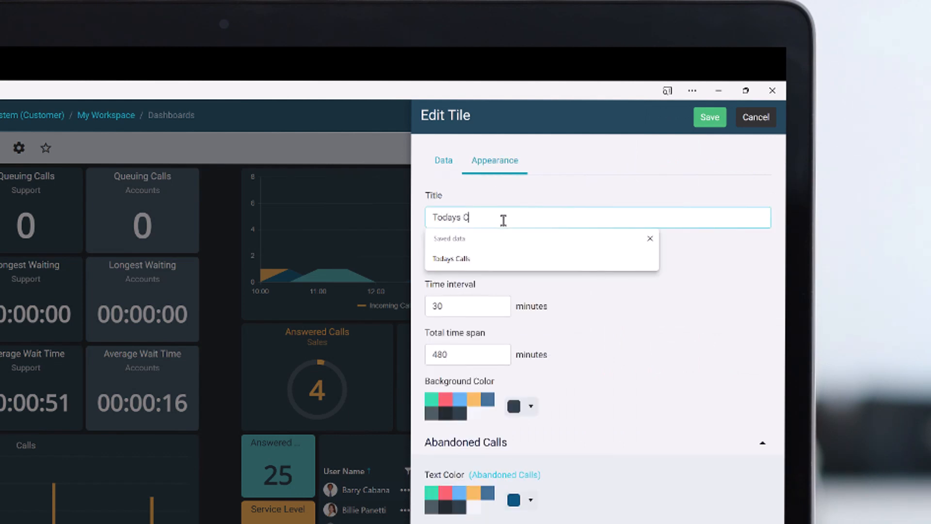
pyautogui.click(451, 258)
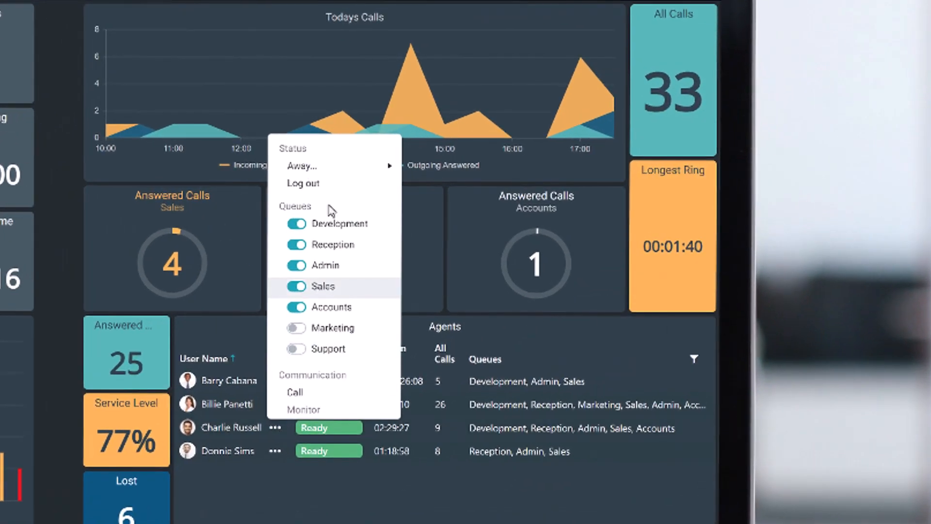
pyautogui.moveTo(303, 166)
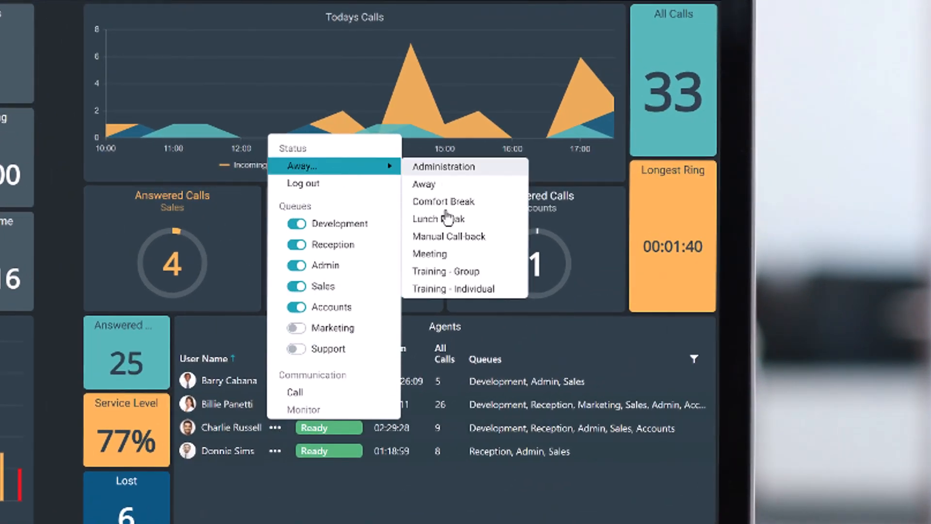
# - Set the agent's status to Away with a break reason such as Lunch Break
pyautogui.click(424, 184)
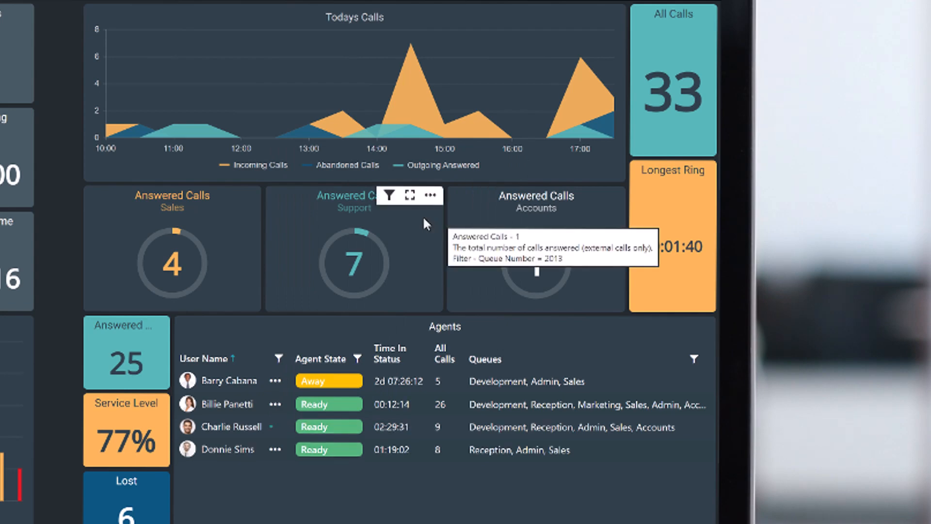